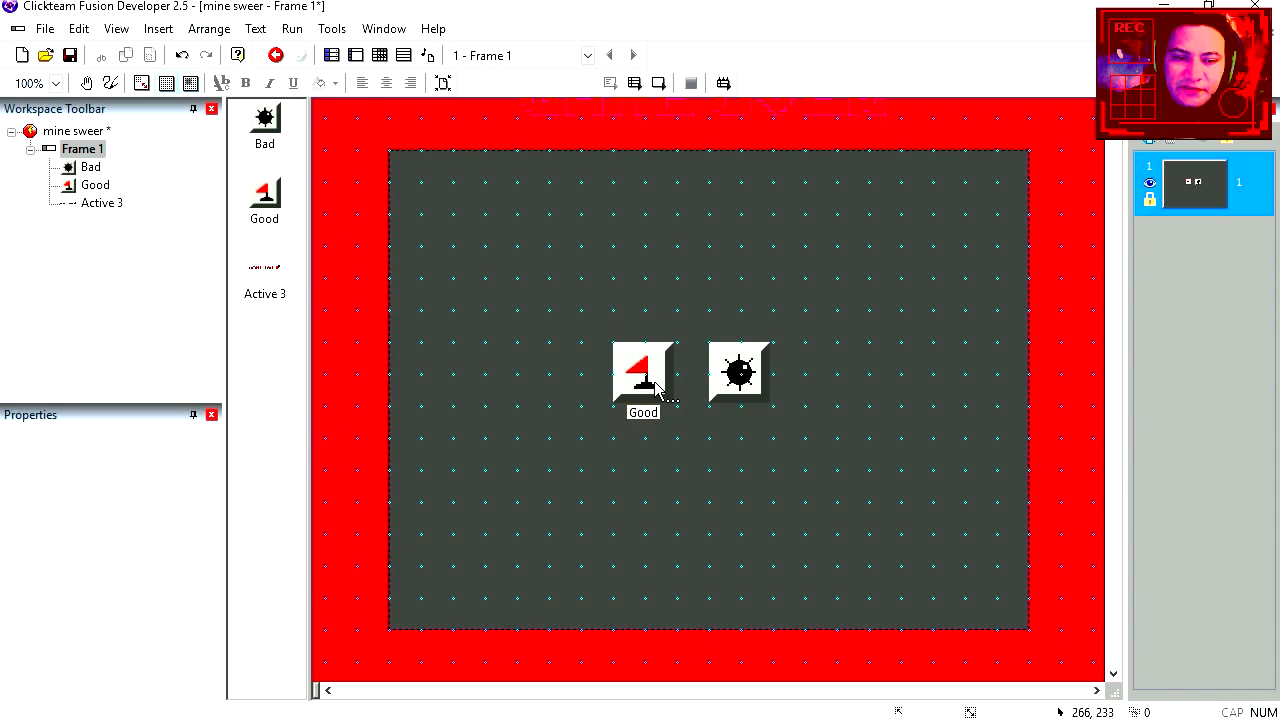
Open the Bad mine tile's image editor and close it again
double_click(642, 370)
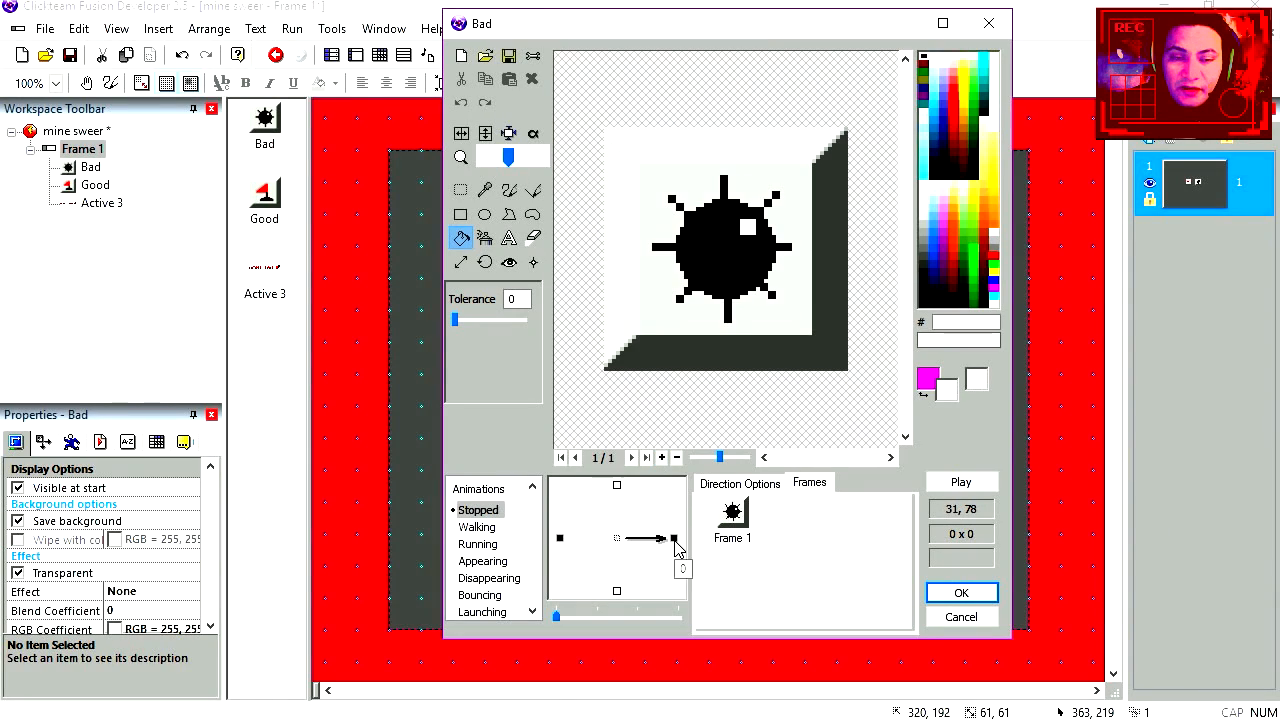
click(960, 592)
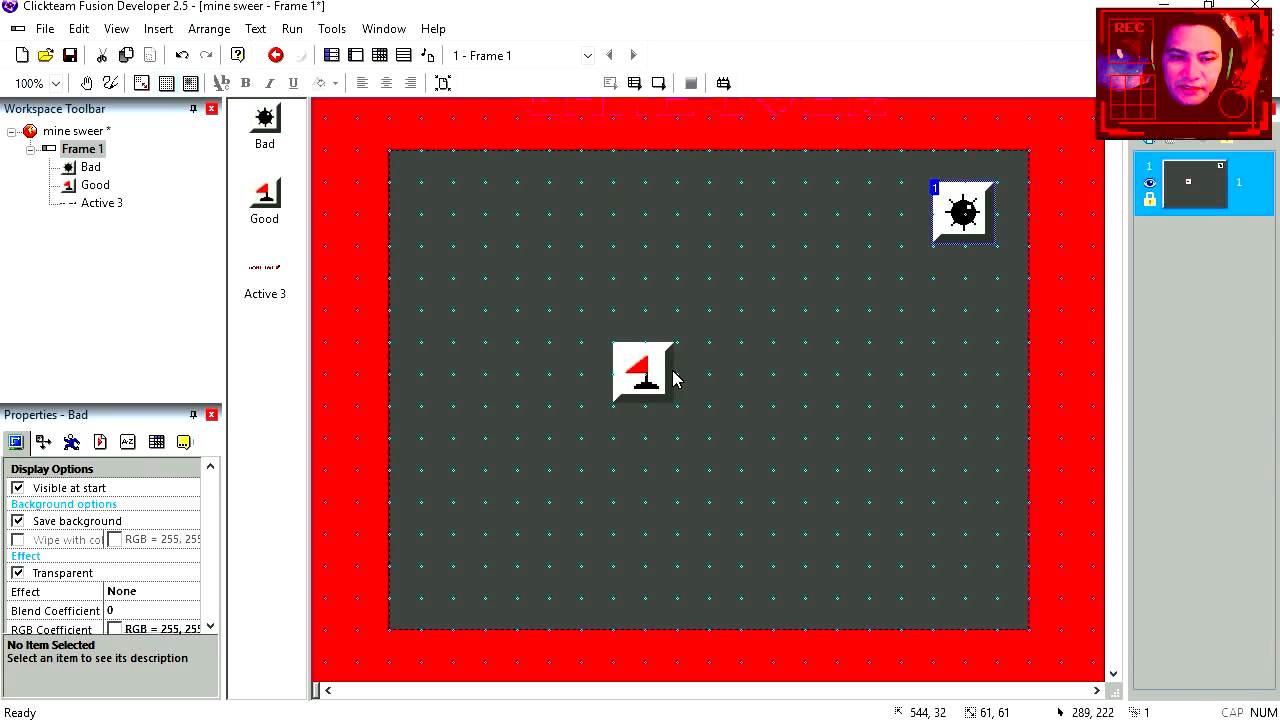
Duplicate the Good flag tile into 6 rows by 6 columns and place three Bad mines
right_click(513, 247)
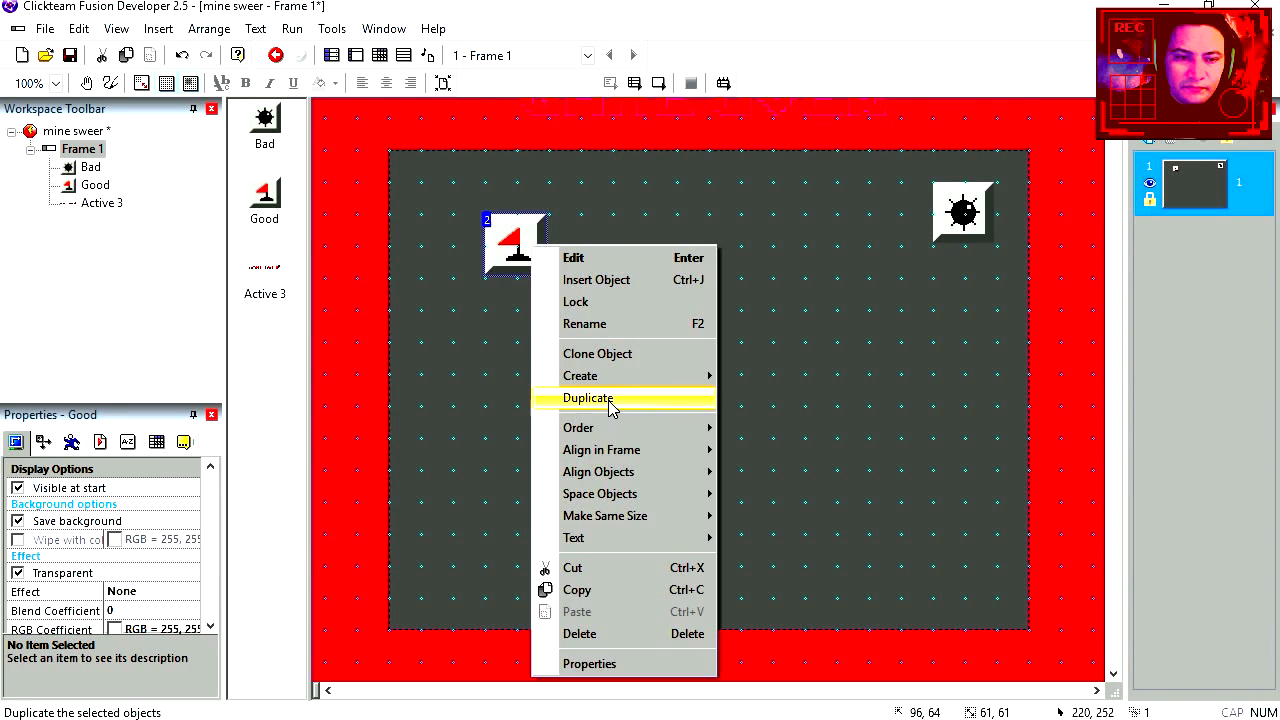
click(588, 398)
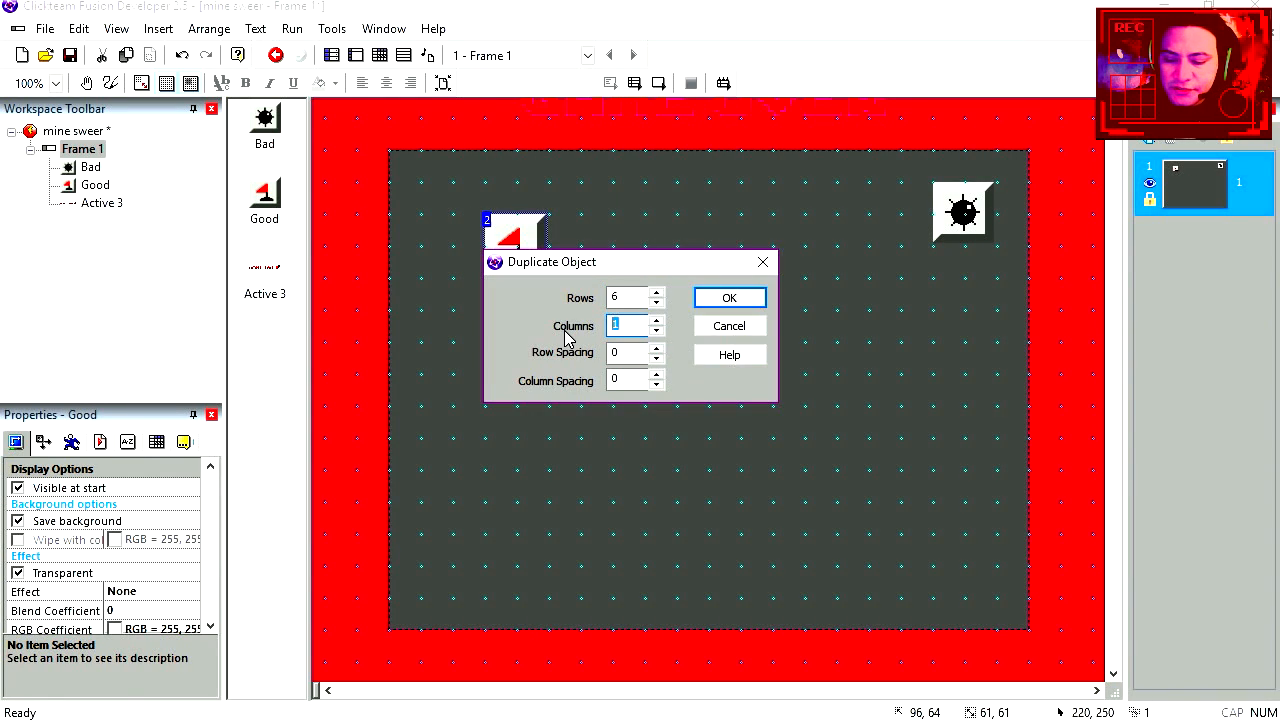
click(729, 297)
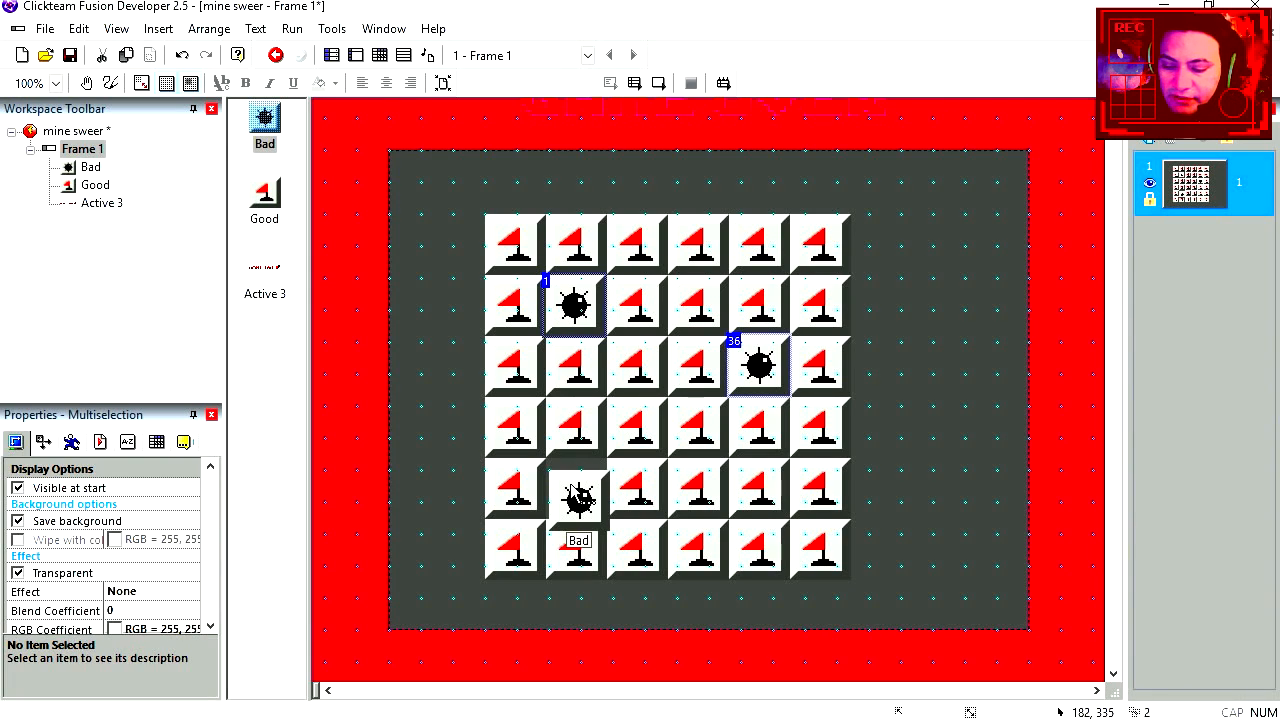
click(937, 503)
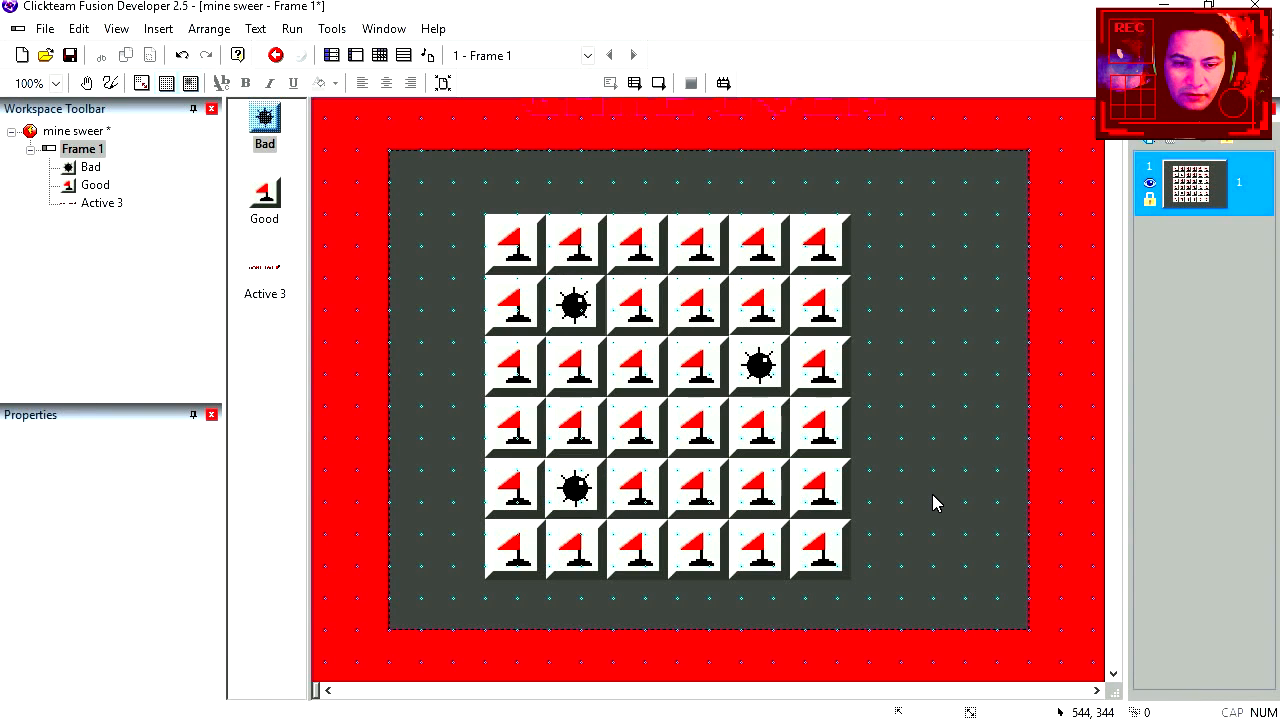
mouse_move(920, 528)
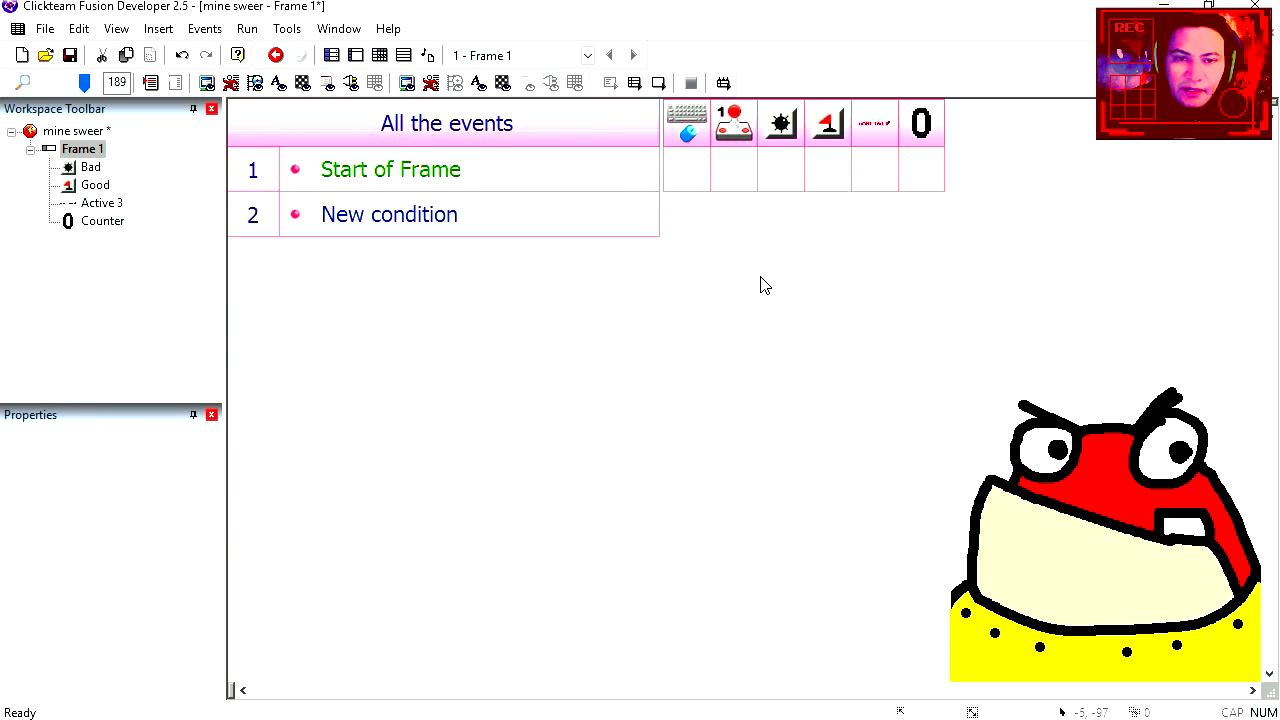
Add 1 to the counter at frame start and when above 0, plus a counter = 25 condition
right_click(827, 169)
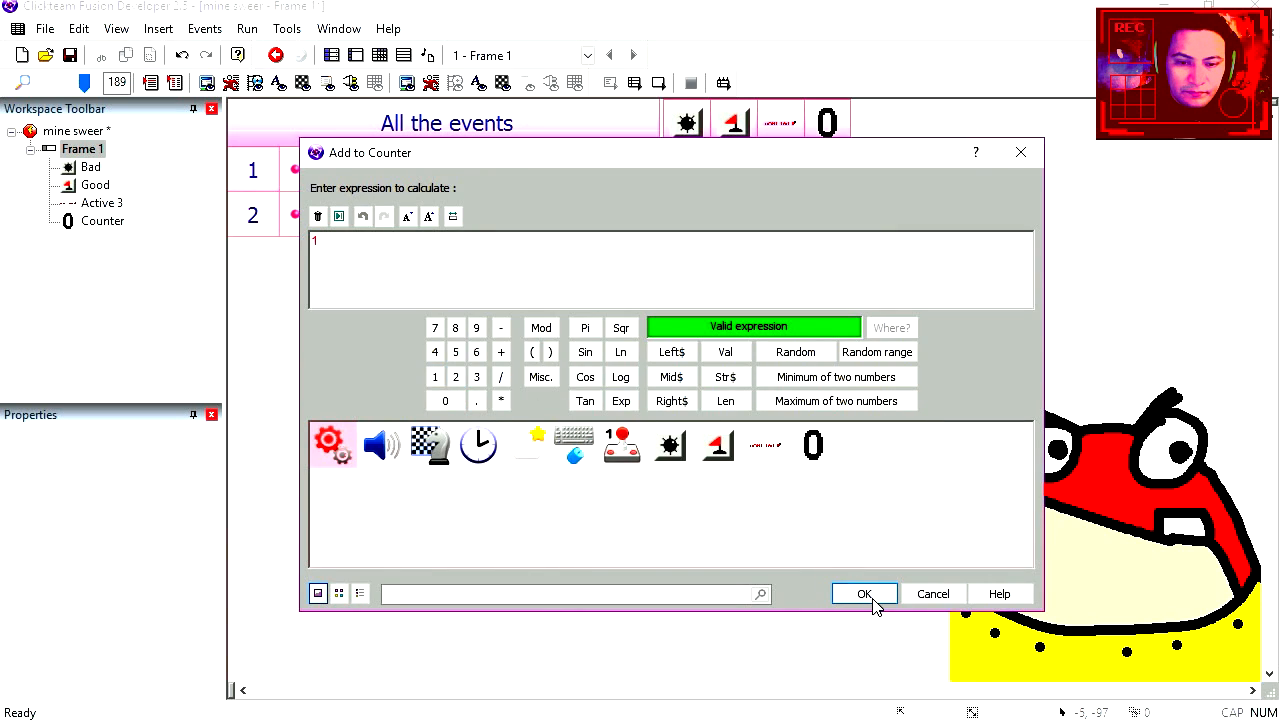
click(864, 594)
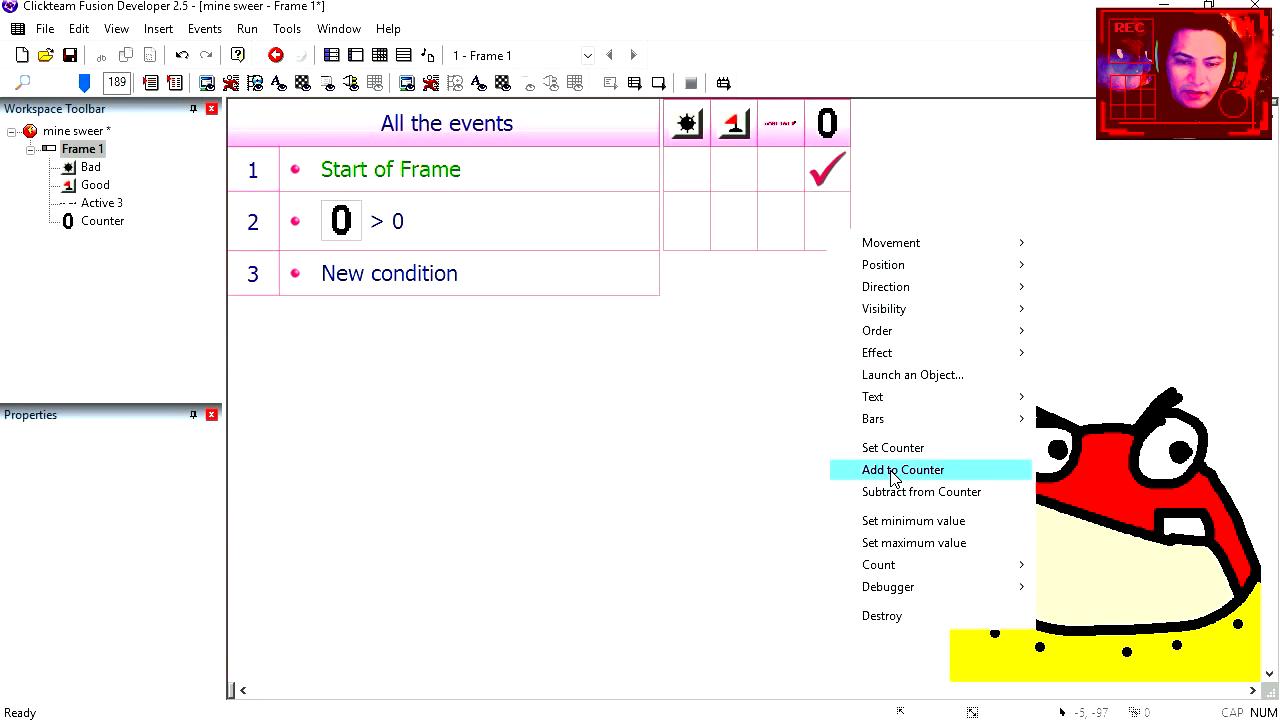
click(902, 469)
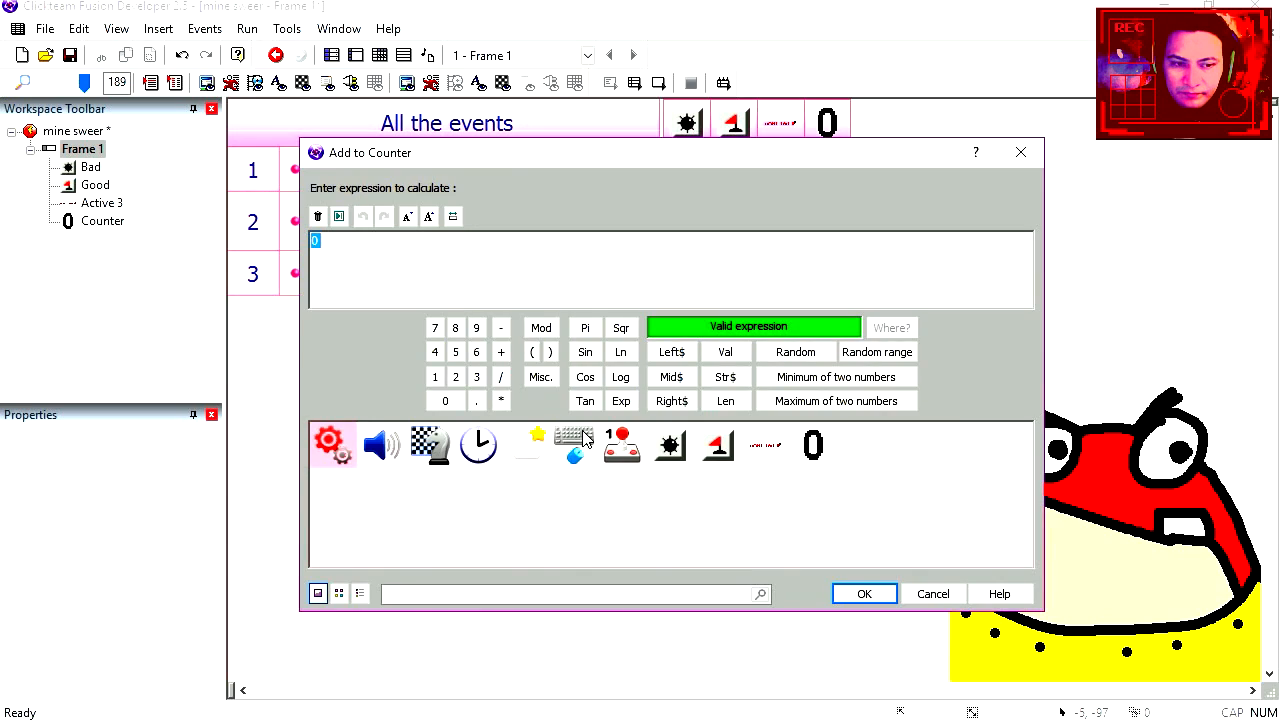
click(863, 593)
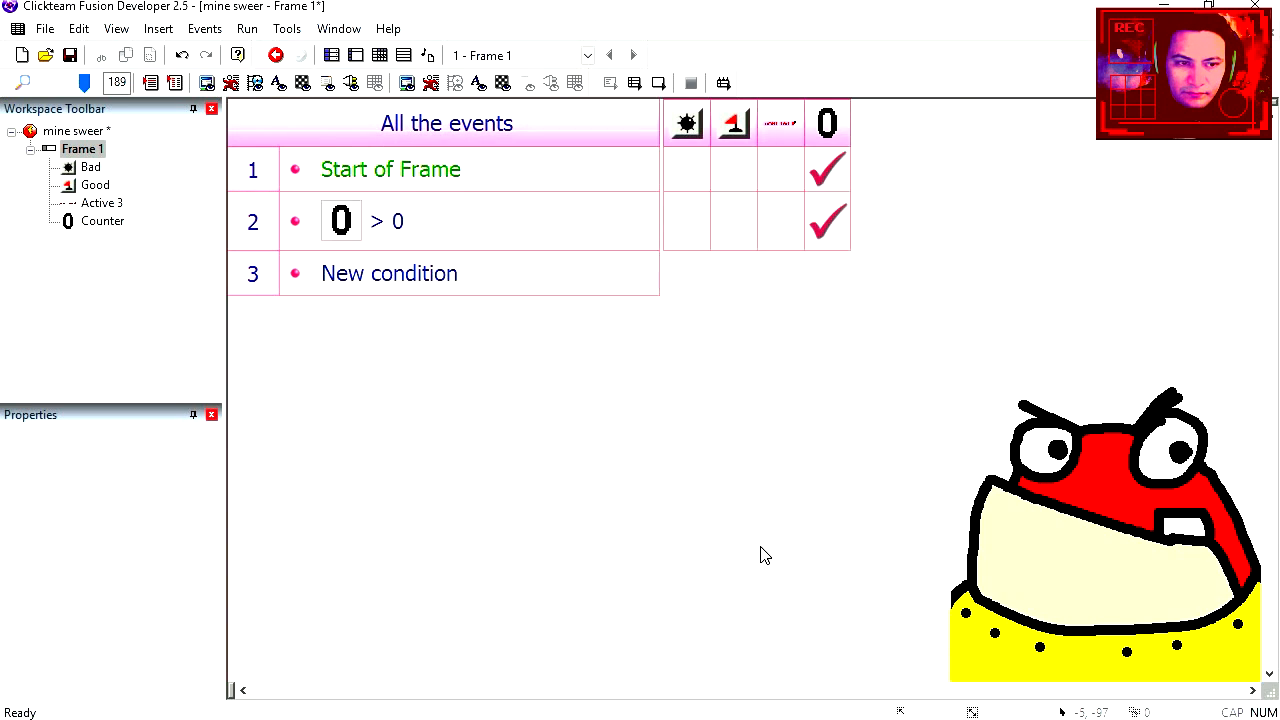
double_click(389, 273)
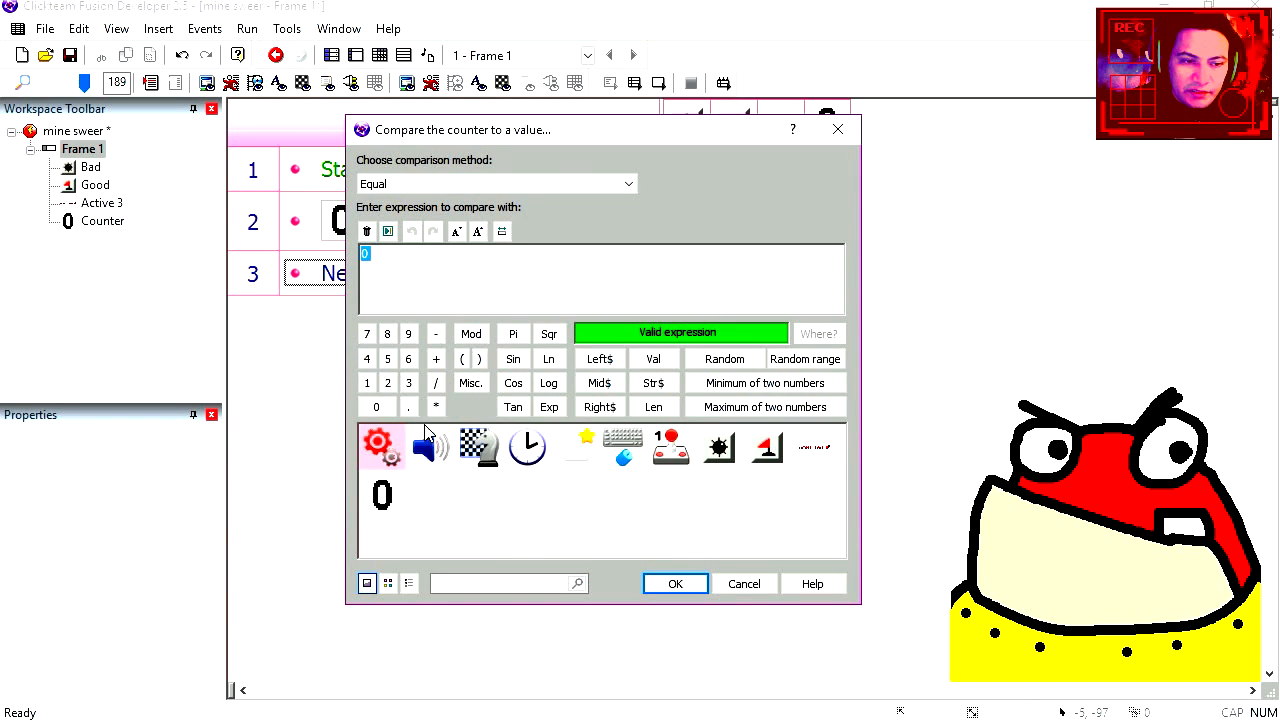
click(675, 583)
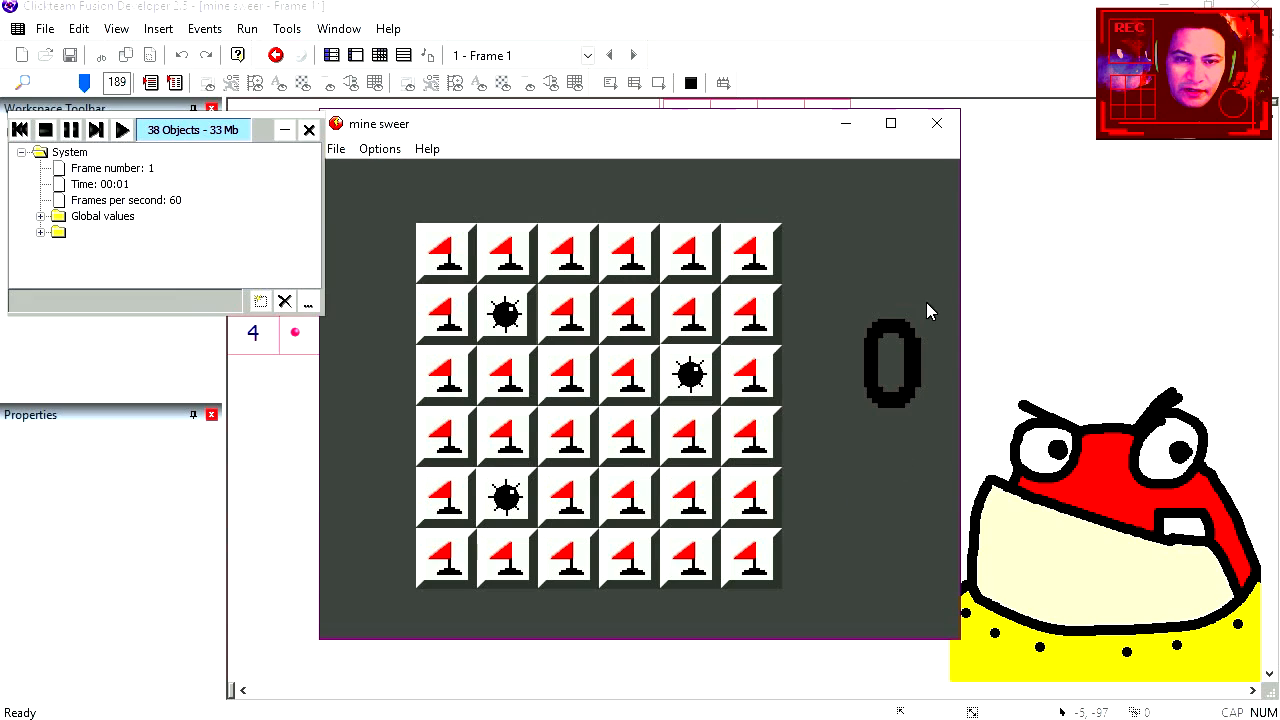
Close the test run, add a flag tile action, and run the current frame again
click(936, 123)
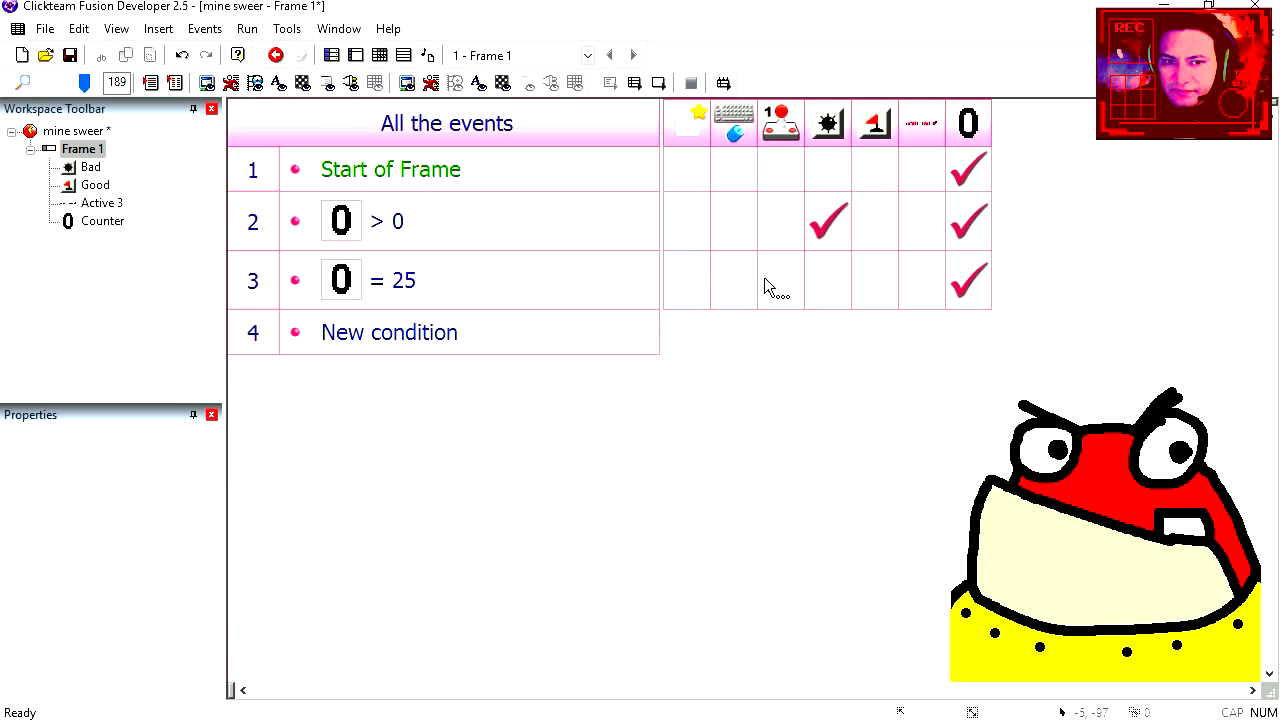
click(875, 220)
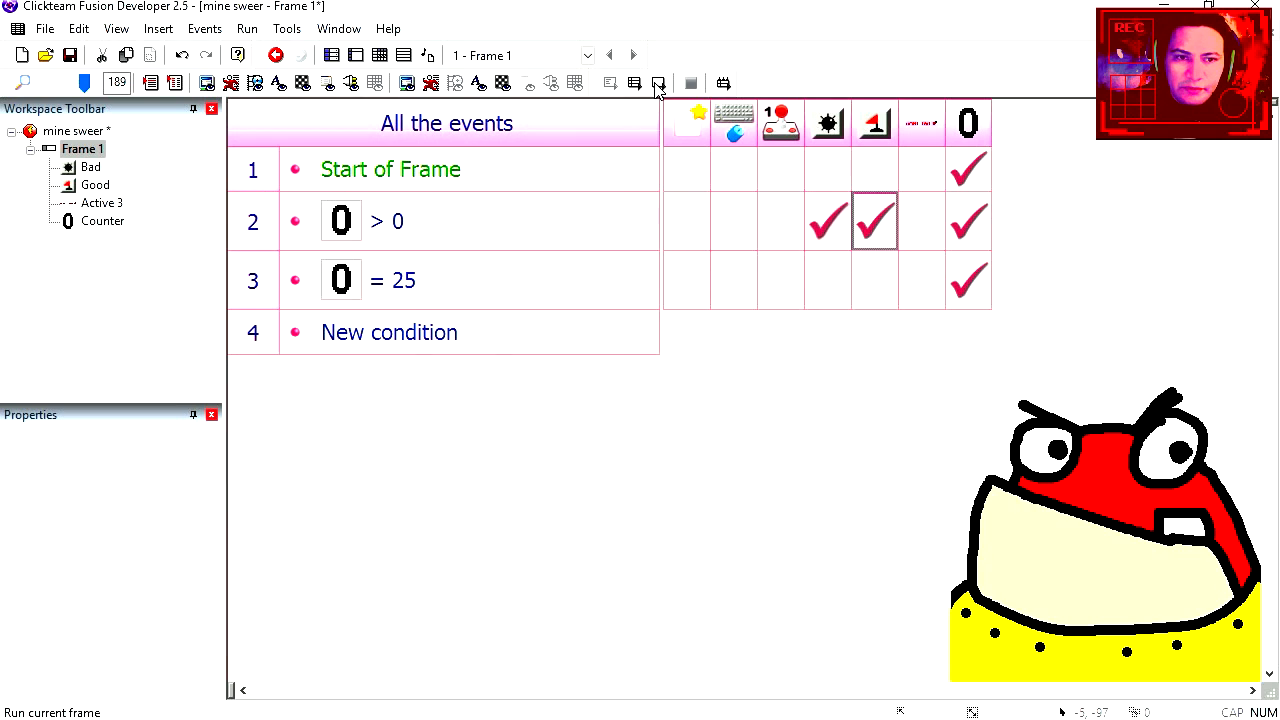
click(658, 83)
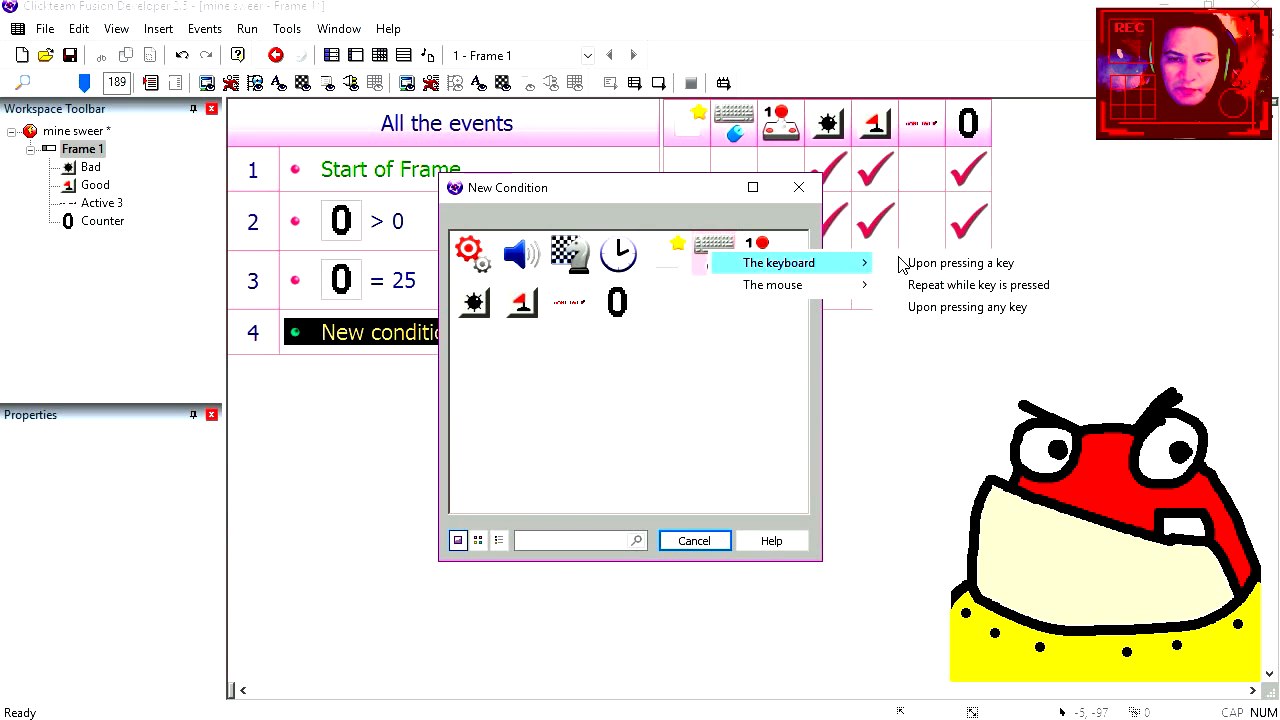
mouse_move(772, 284)
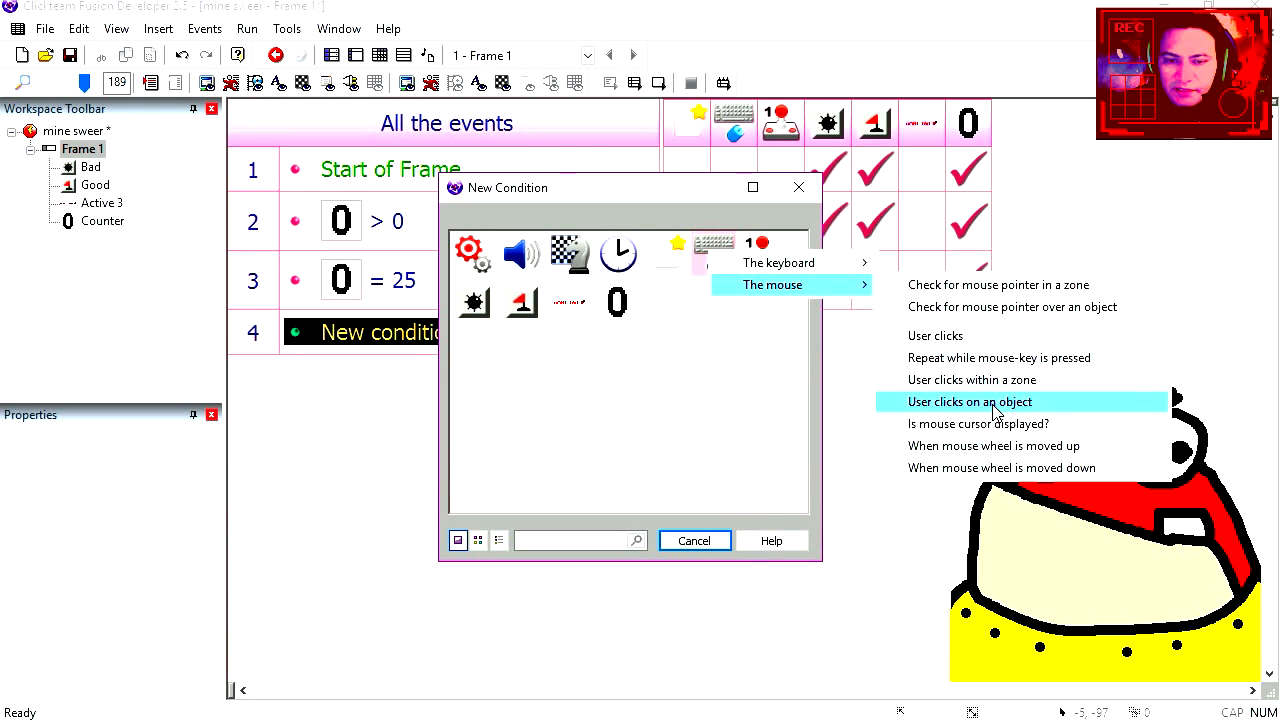
Use the user-clicks-on-Good condition for event 4 and test revealing hidden tiles
click(968, 401)
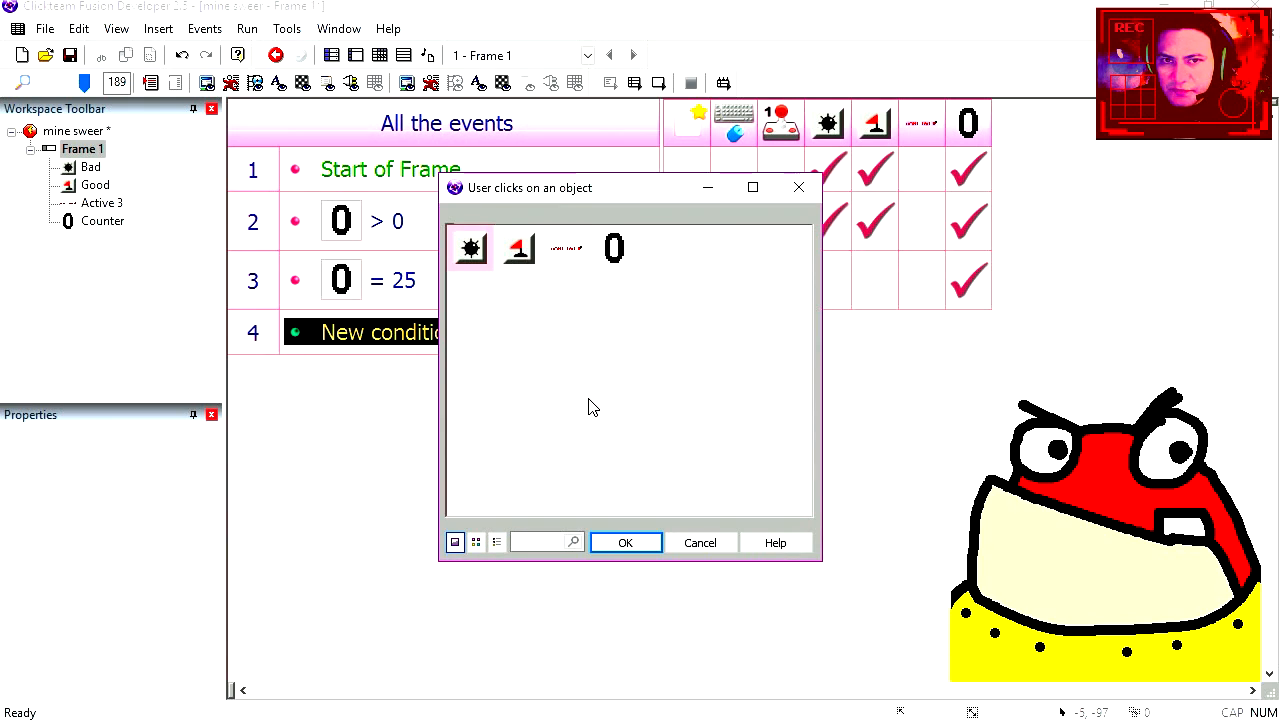
mouse_move(518, 258)
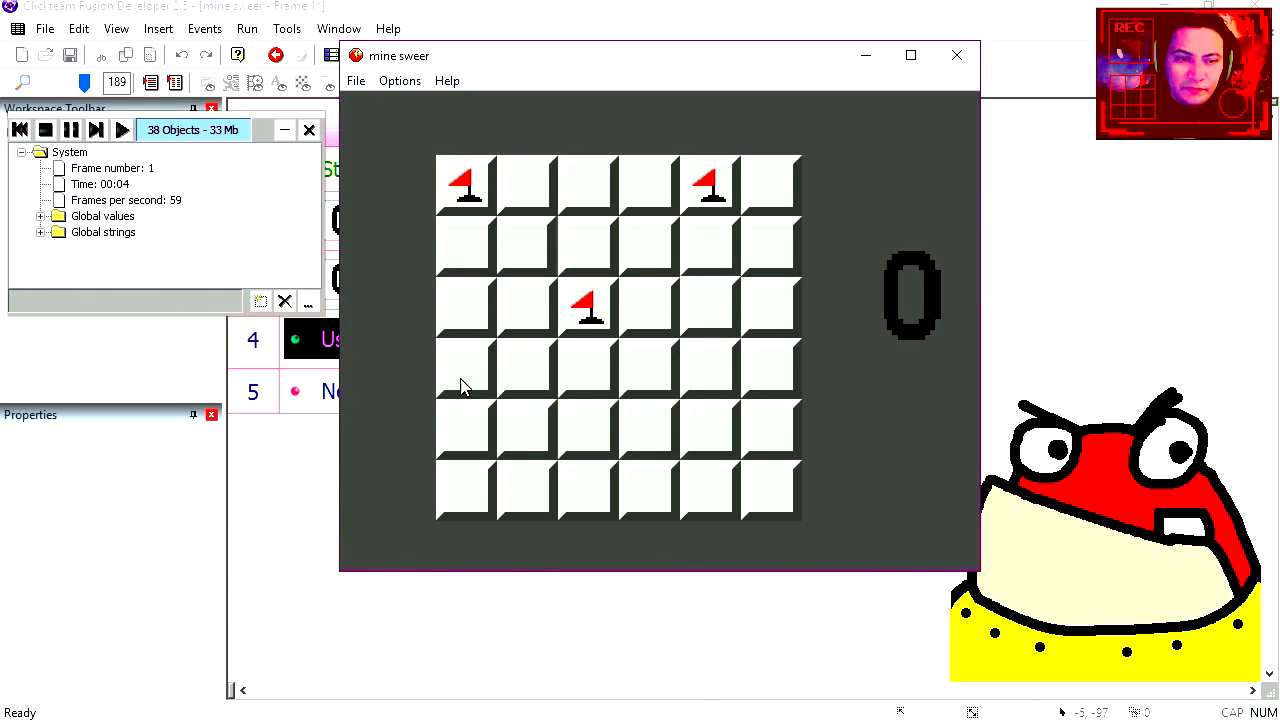
click(956, 55)
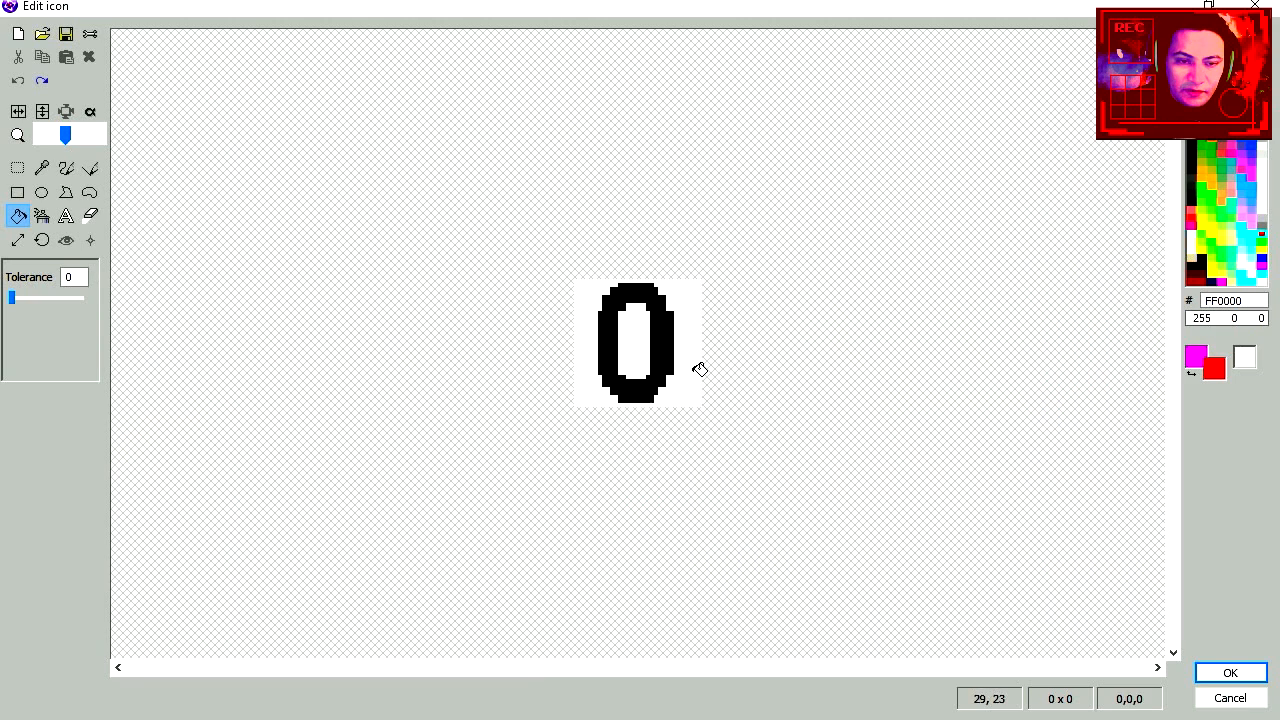
Paint the Counter 2 digits red in the icon editor
click(1230, 672)
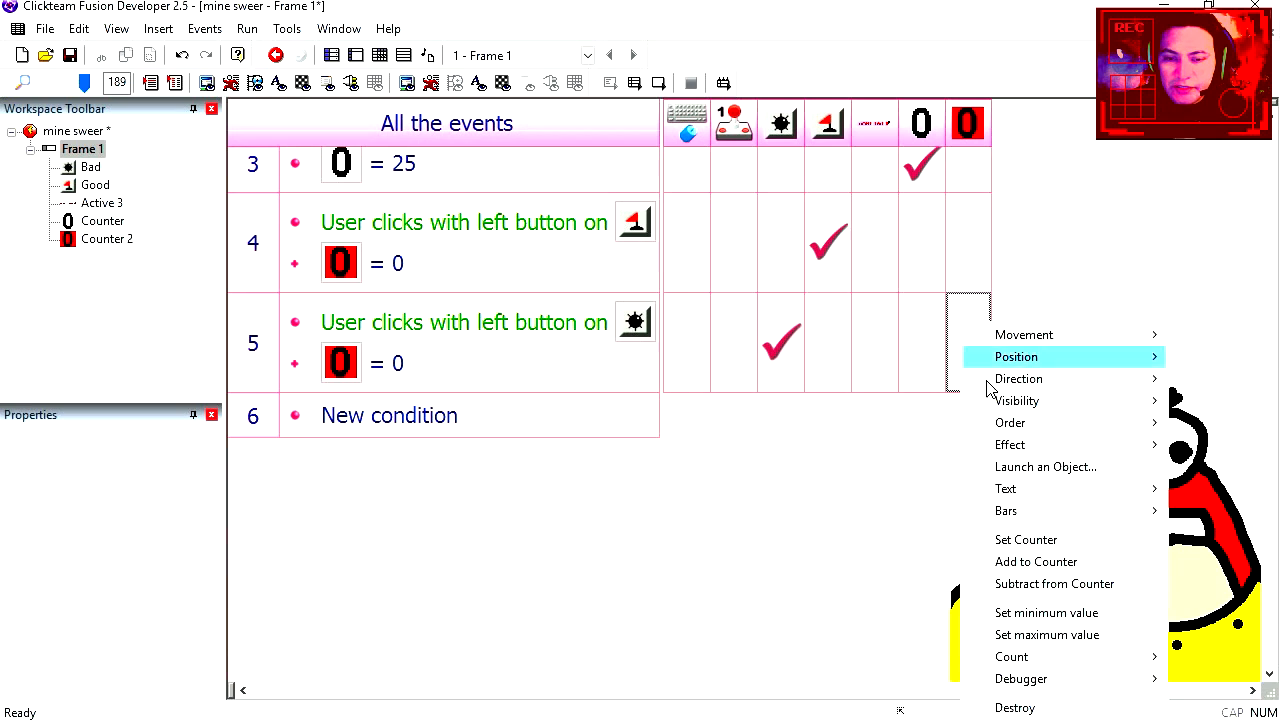
Make mine clicks add to Counter 2, and add Counter 2 > 0 and = 50 conditions
click(1036, 561)
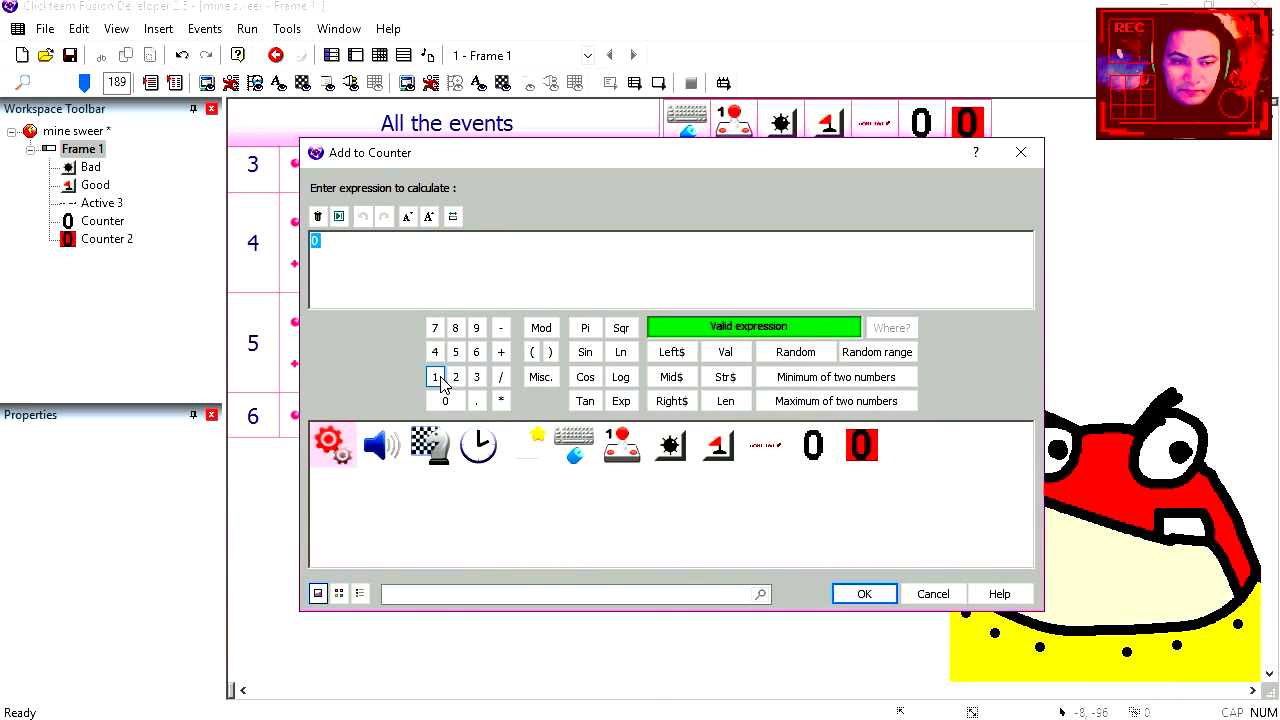
click(863, 593)
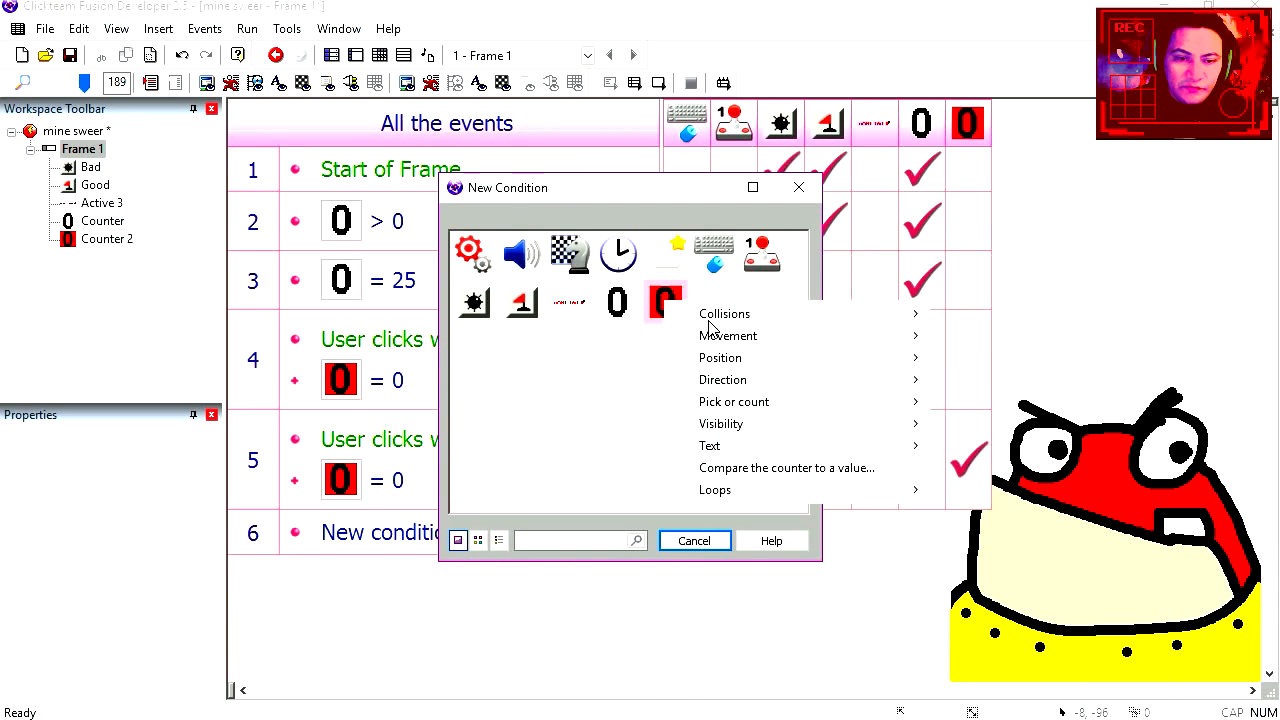
click(786, 467)
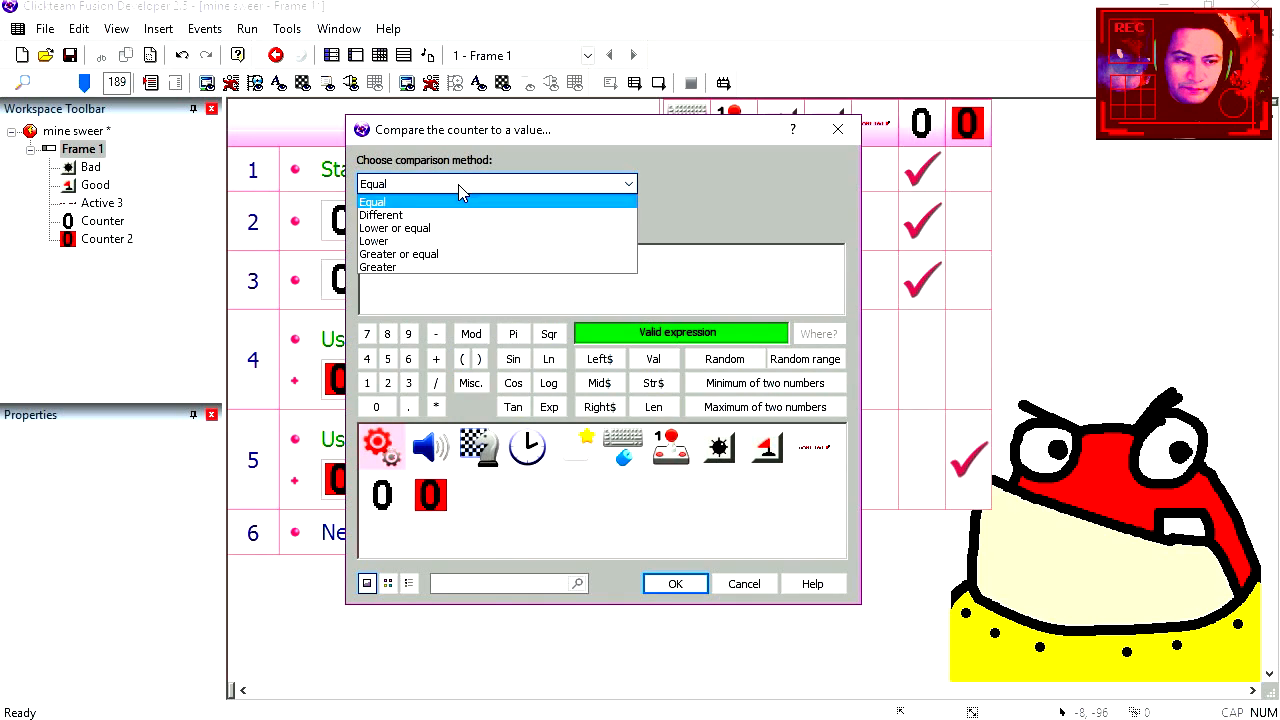
click(675, 583)
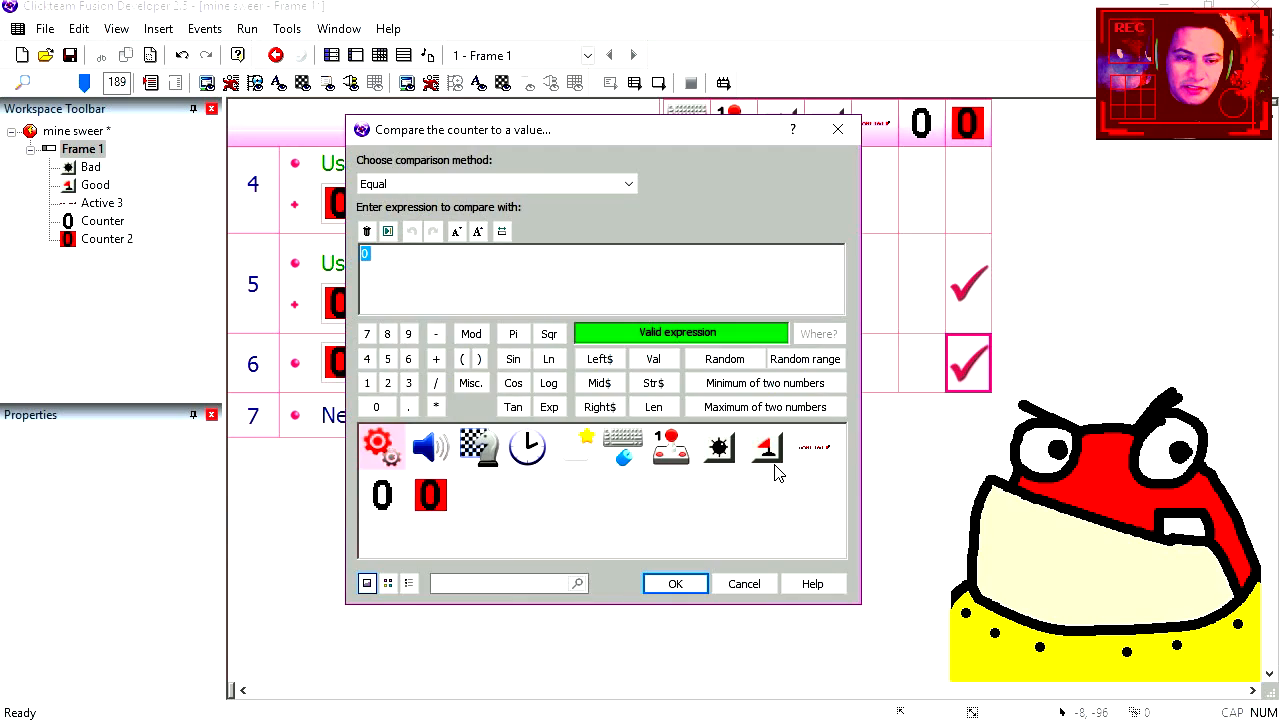
text(50)
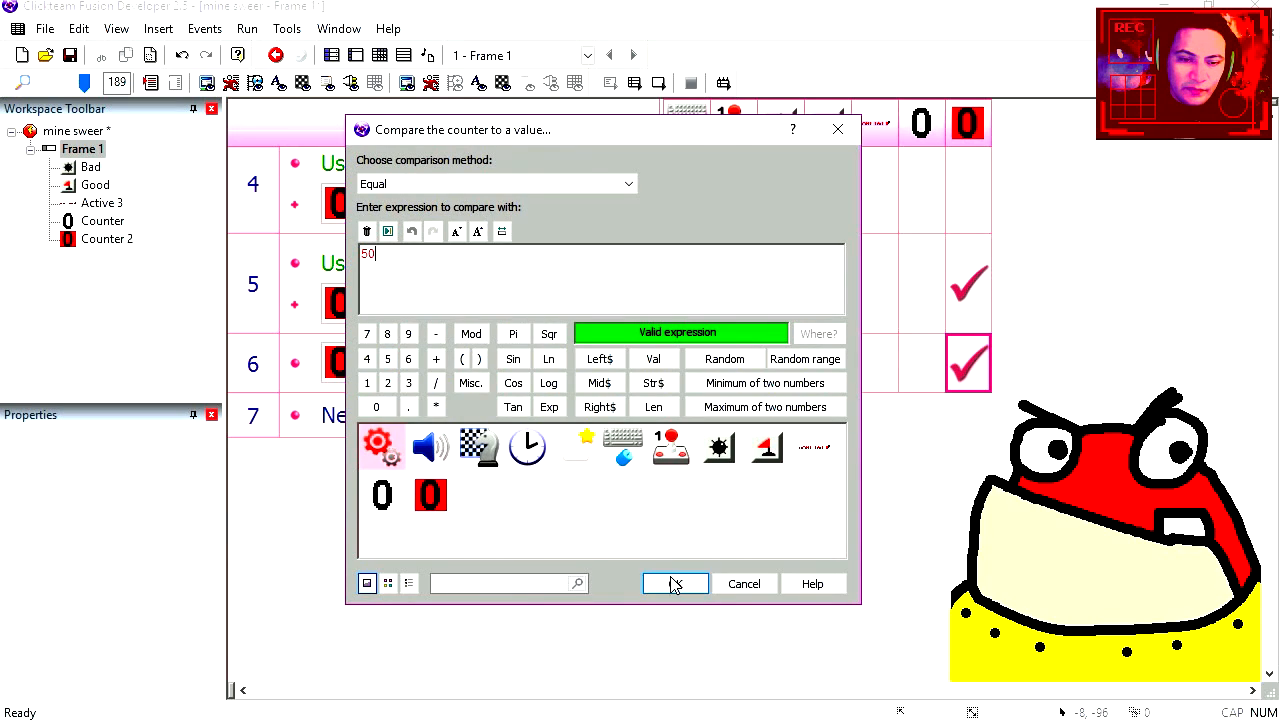
click(675, 583)
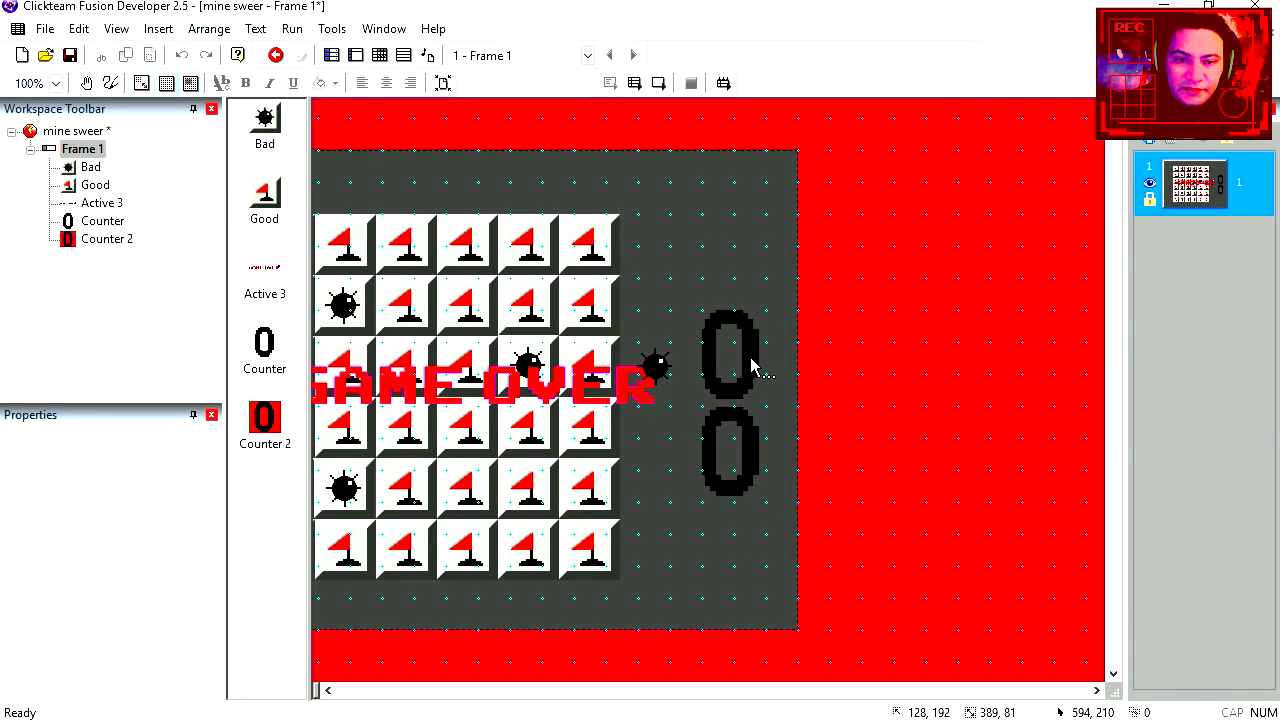
Right-click the frame to begin inserting the Score counter object
right_click(750, 365)
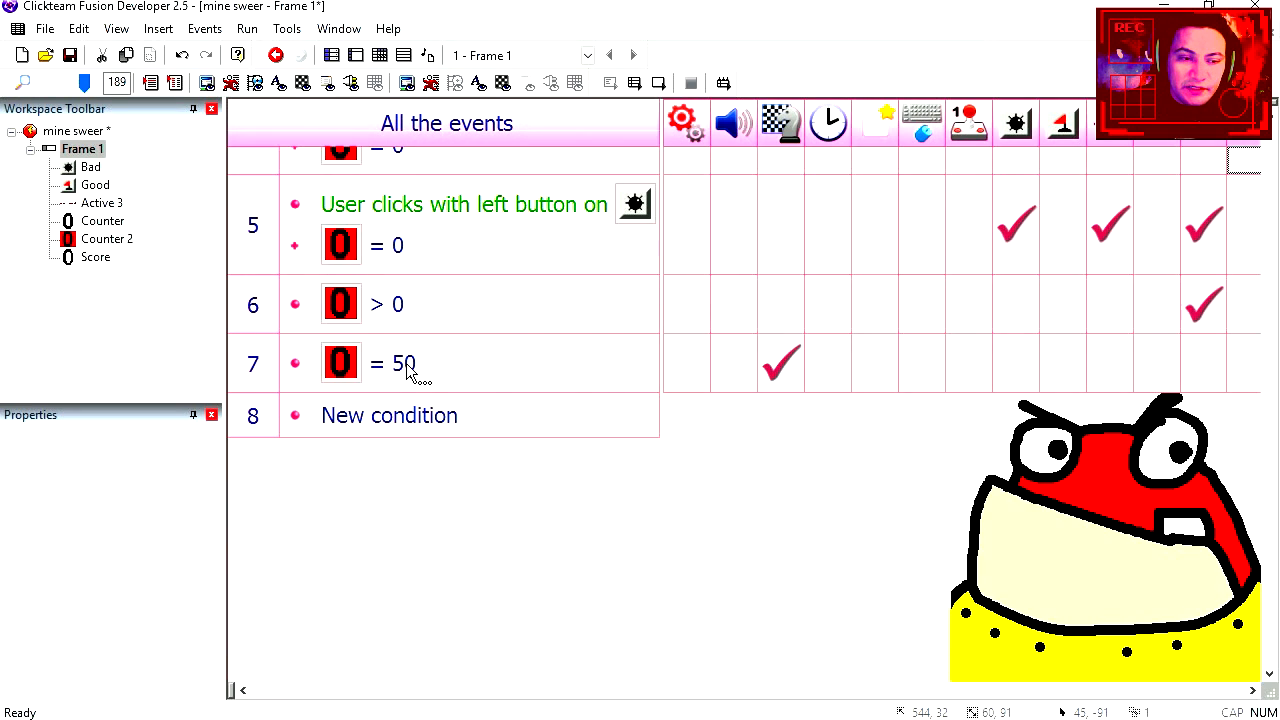
Insert an additional condition into the Counter 2 at-least-50 event
right_click(395, 363)
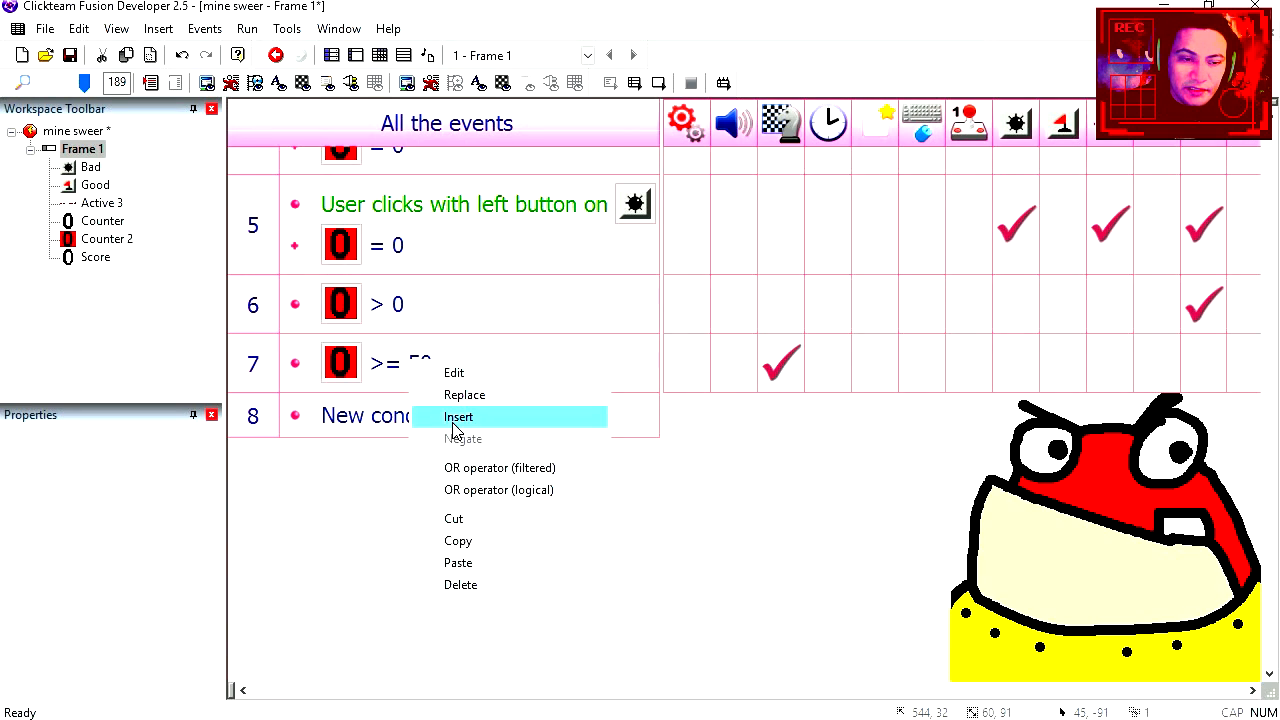
click(458, 416)
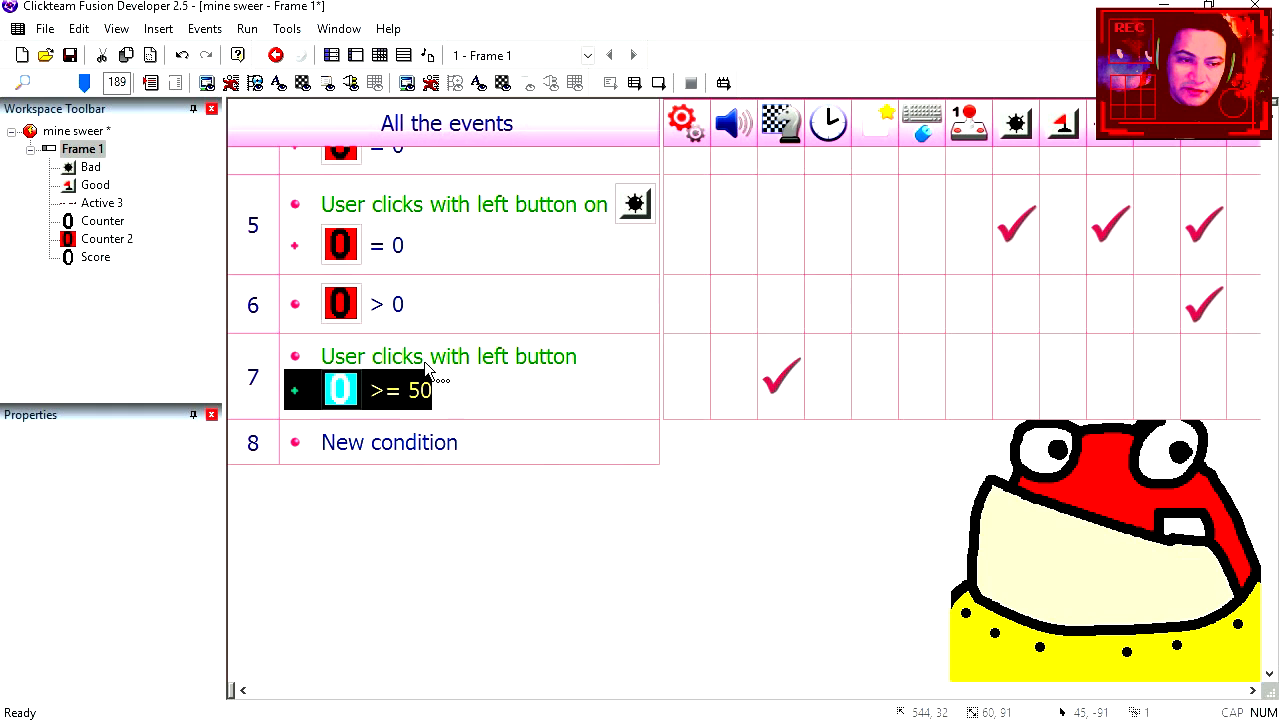